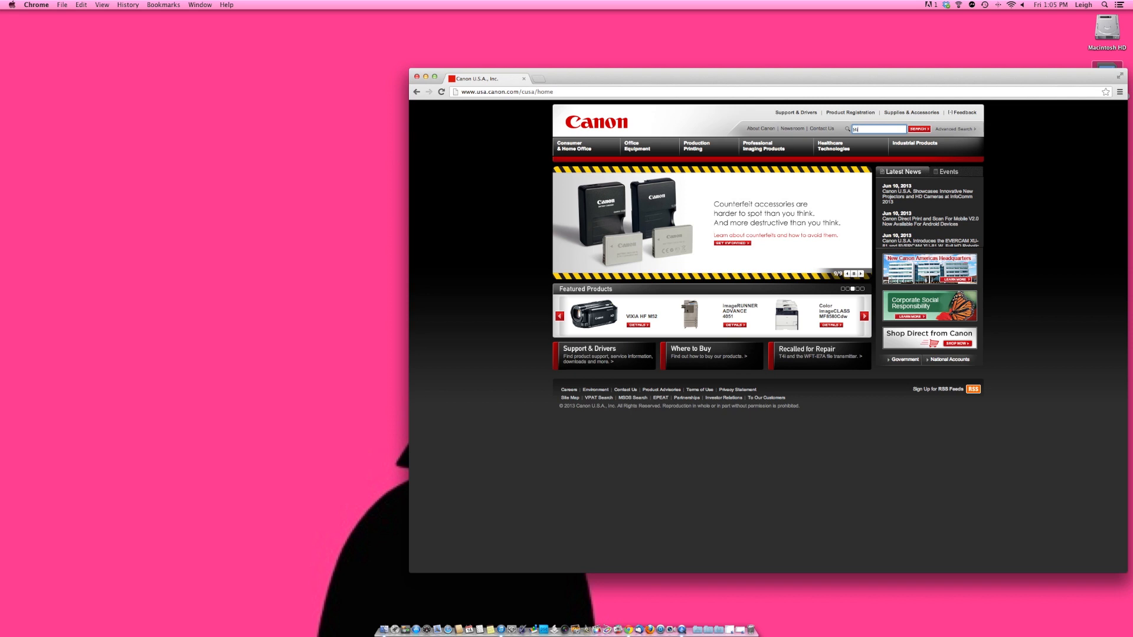
Step: Find the EOS Rebel T4i on Canon USA and show its Firmware downloads for Mac OS X v10.8
left_click(918, 129)
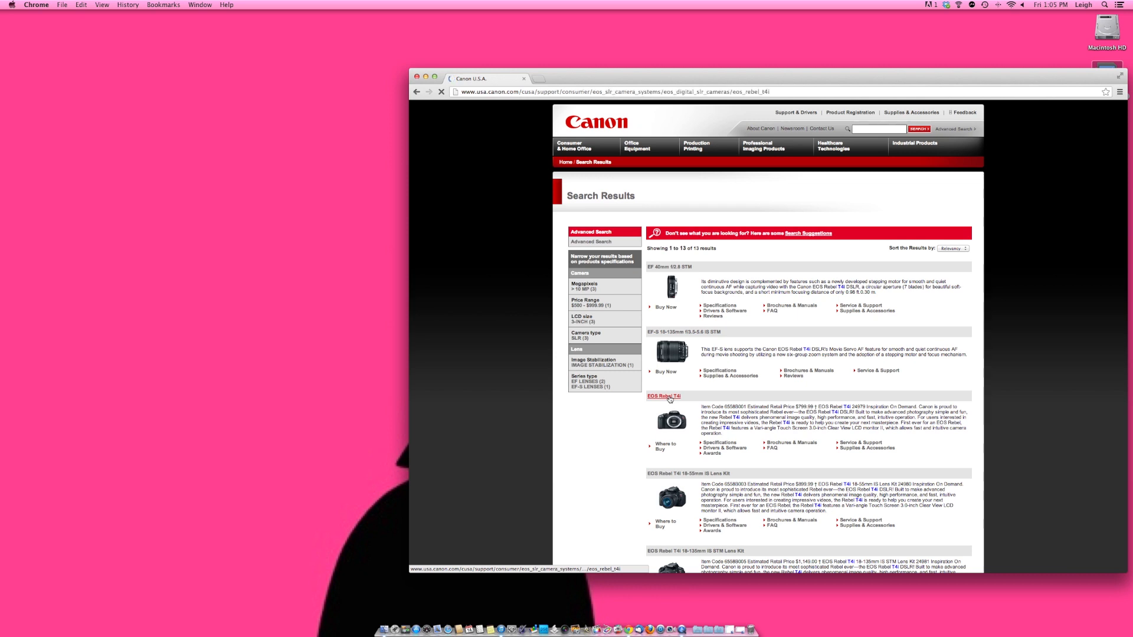
left_click(663, 396)
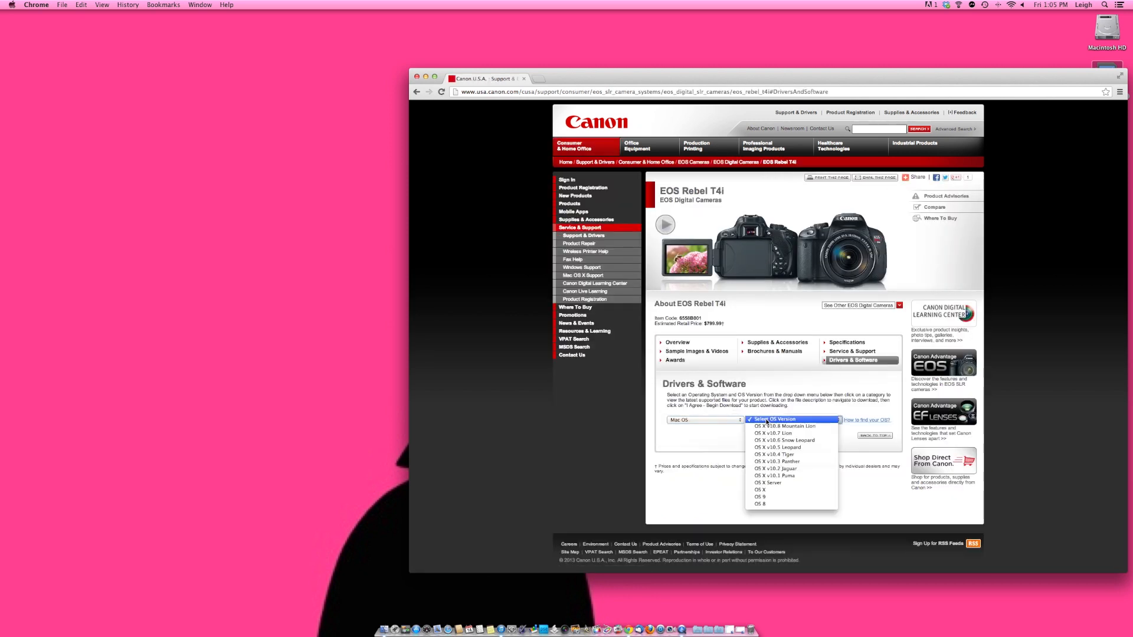
left_click(783, 426)
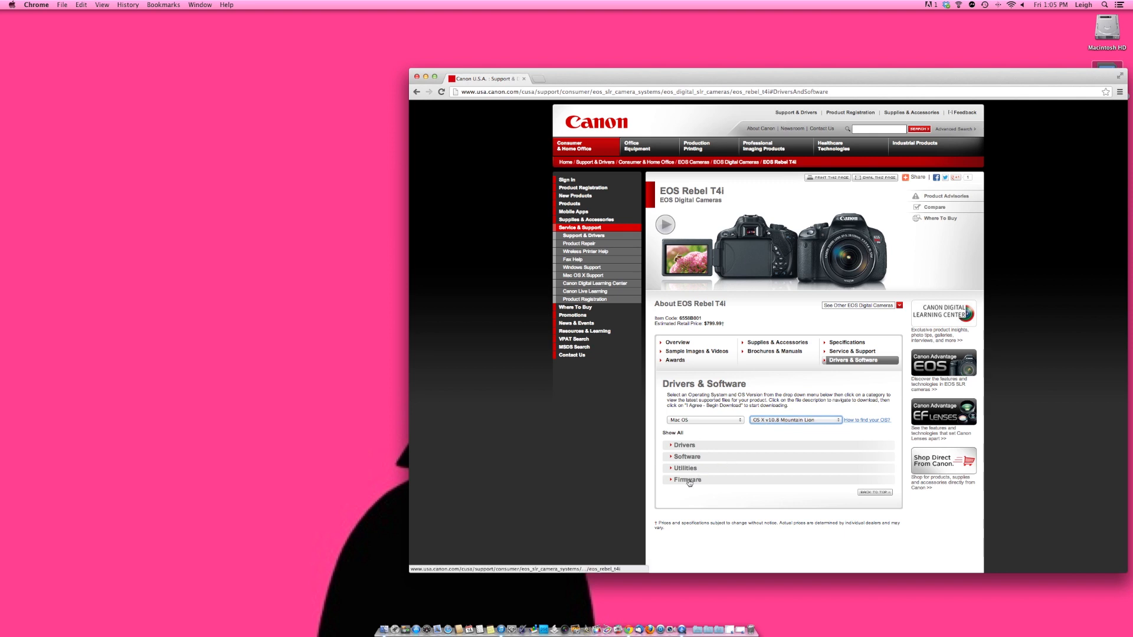
left_click(686, 481)
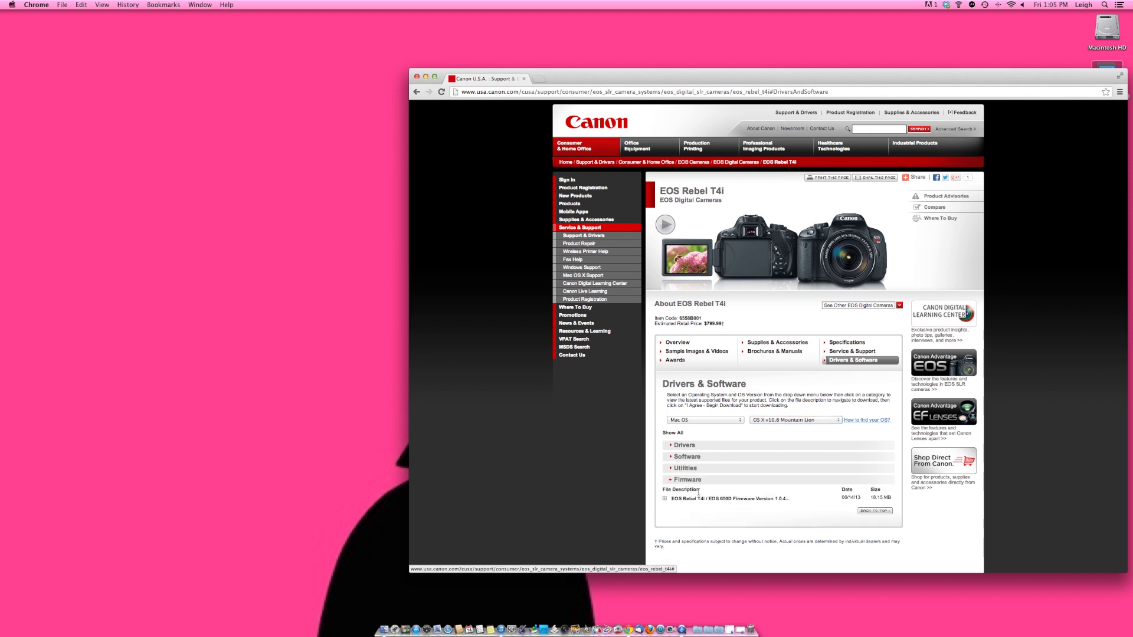
mouse_move(784, 507)
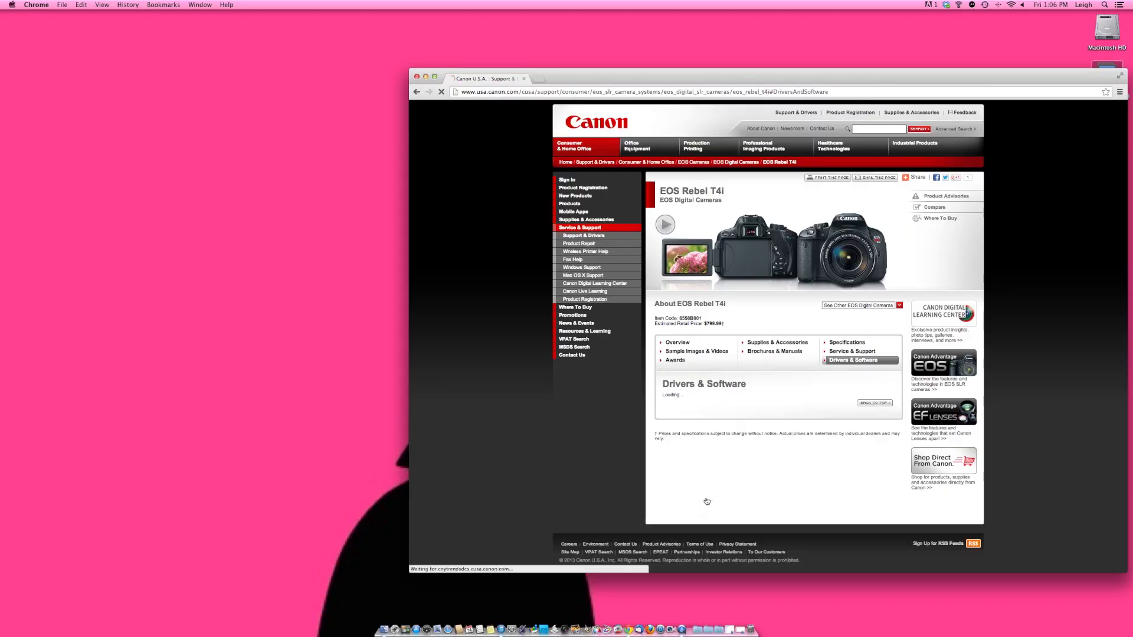
Step: Agree to Canon's license and begin downloading the firmware 1.0.4 .dmg
scroll("down", 3)
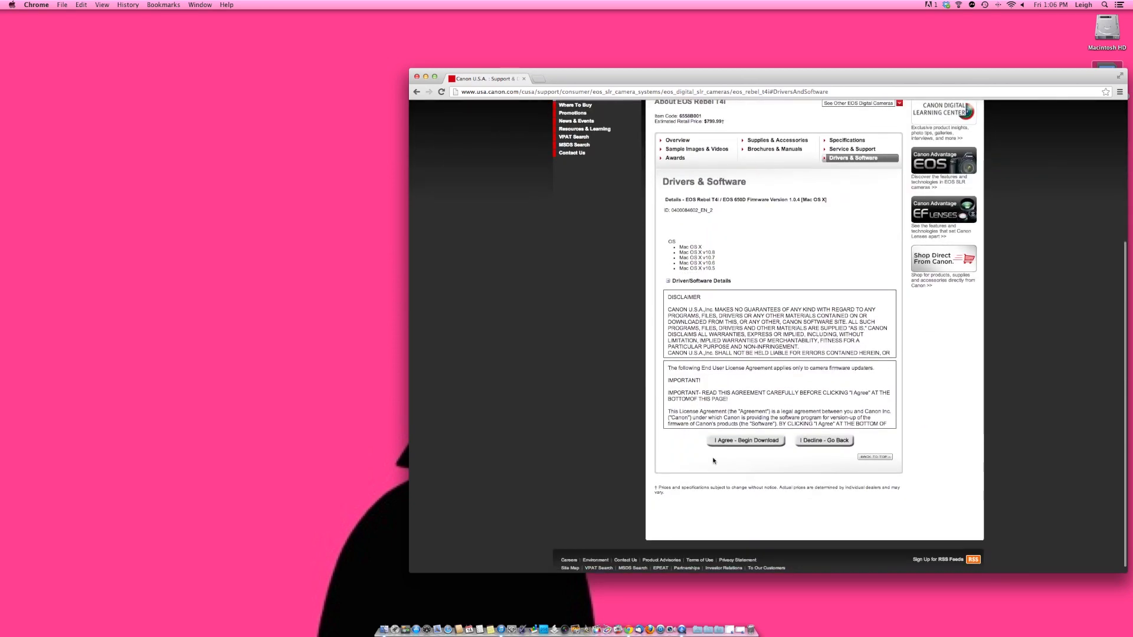
left_click(746, 440)
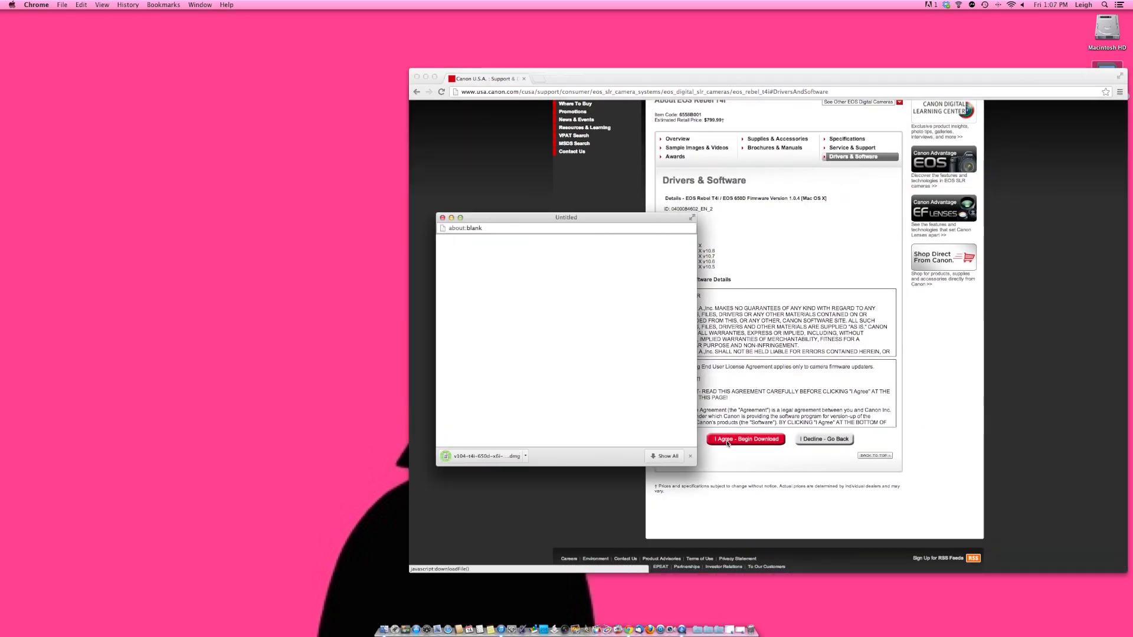
Step: Mount the downloaded firmware .dmg and list the update-procedure-pdf folder's PDFs in Finder
left_click(484, 455)
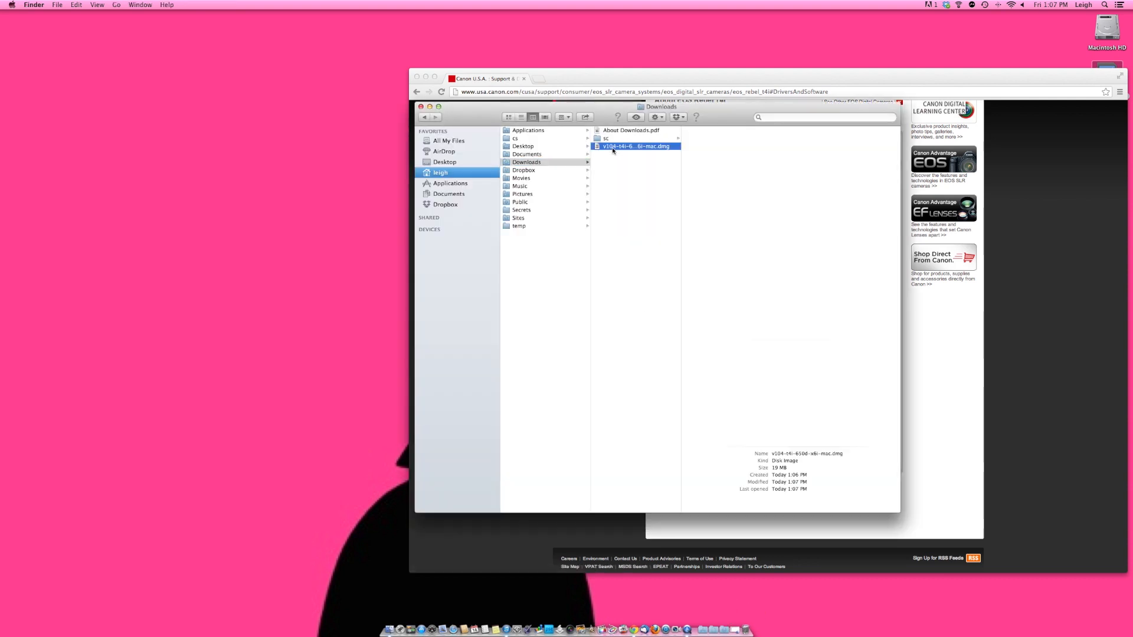
double_click(637, 146)
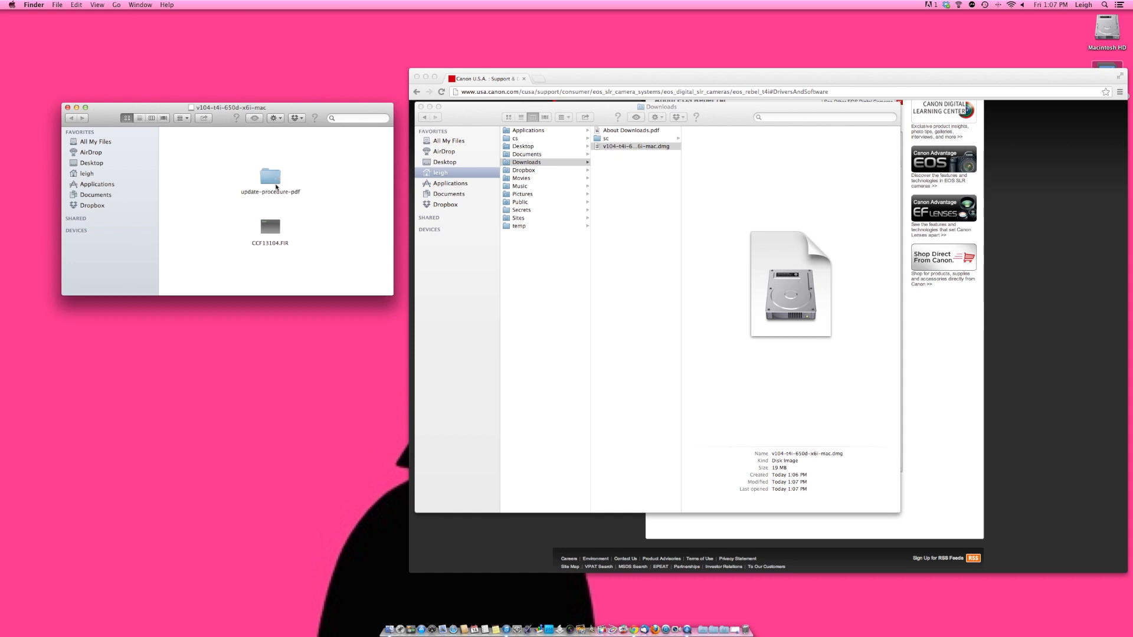
left_click(271, 177)
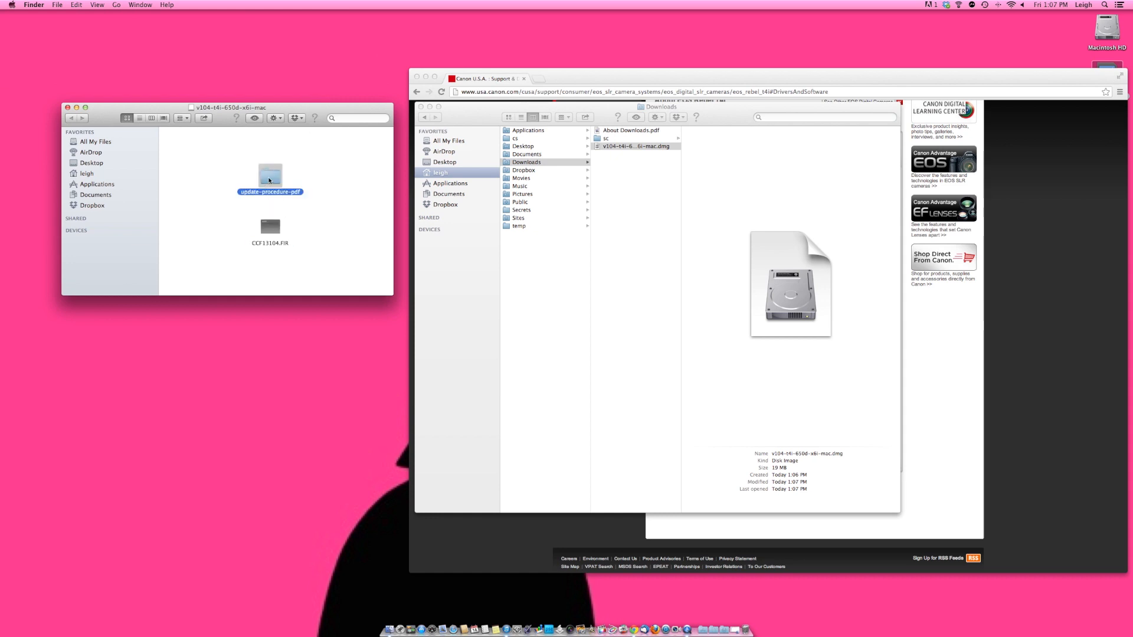
double_click(269, 174)
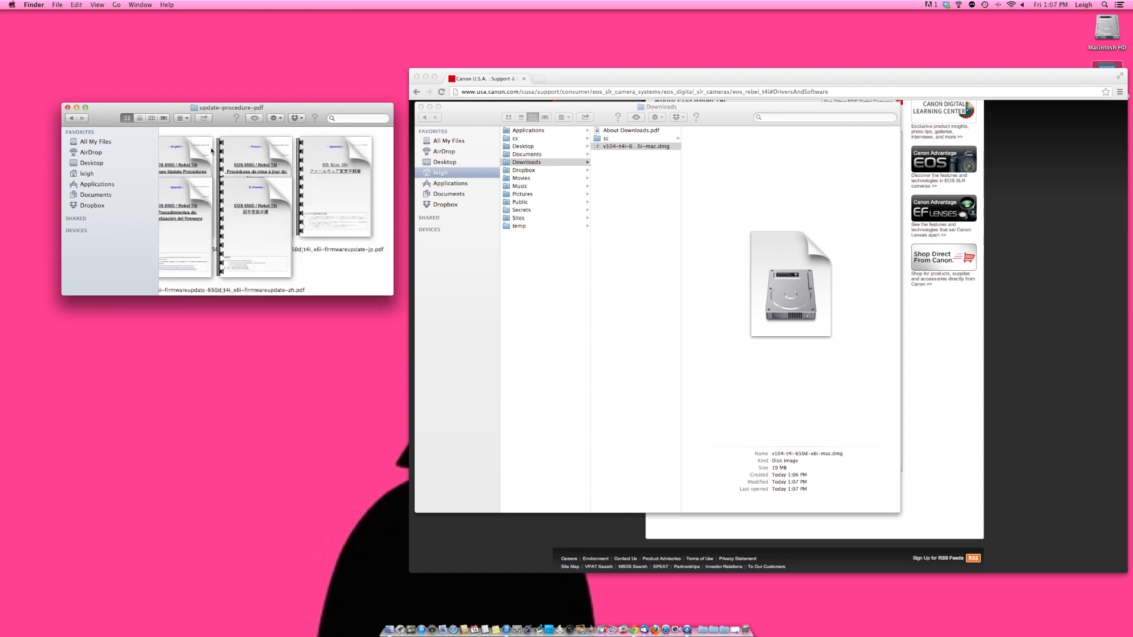
left_click(140, 118)
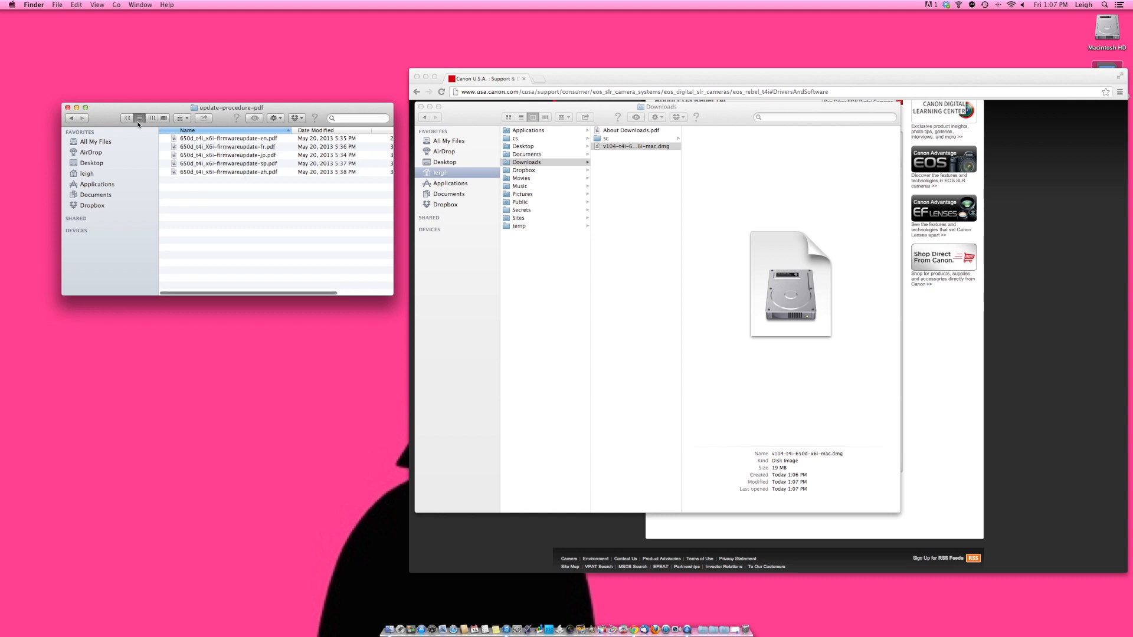
left_click(127, 118)
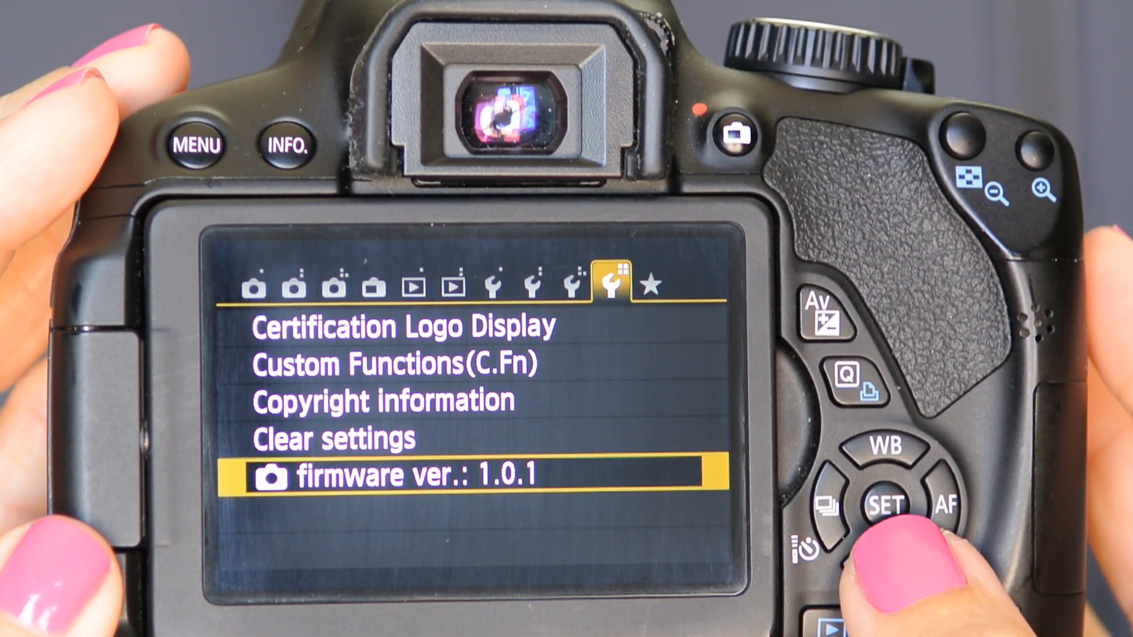
Step: Show the camera's Firmware update screen with camera Ver.1.0.1 and lens Ver.1.1.0
left_click(888, 503)
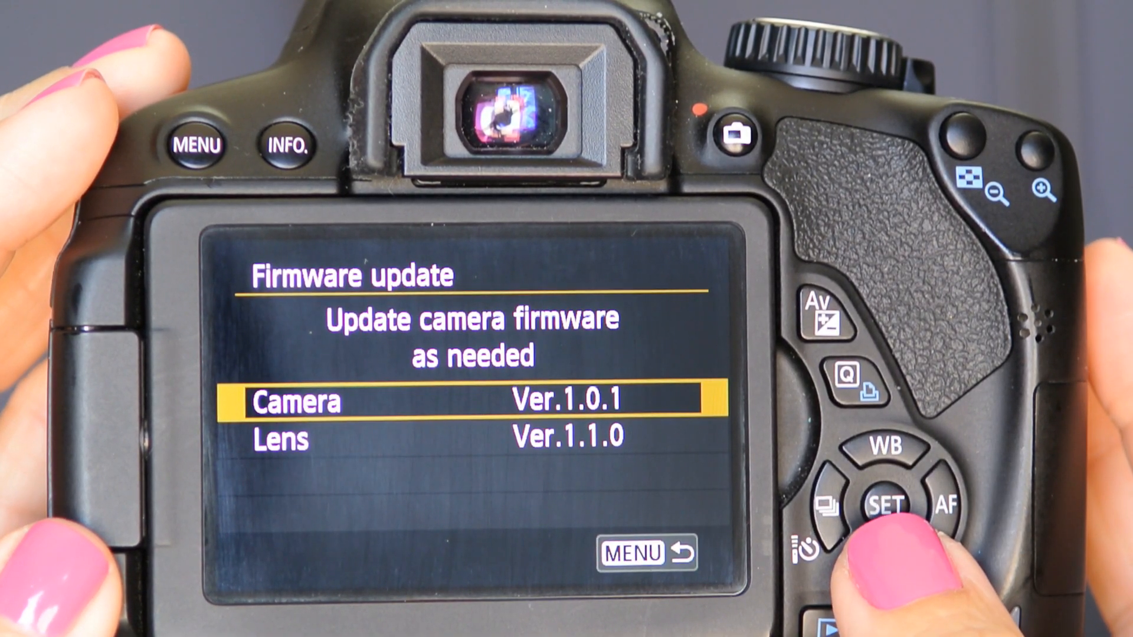